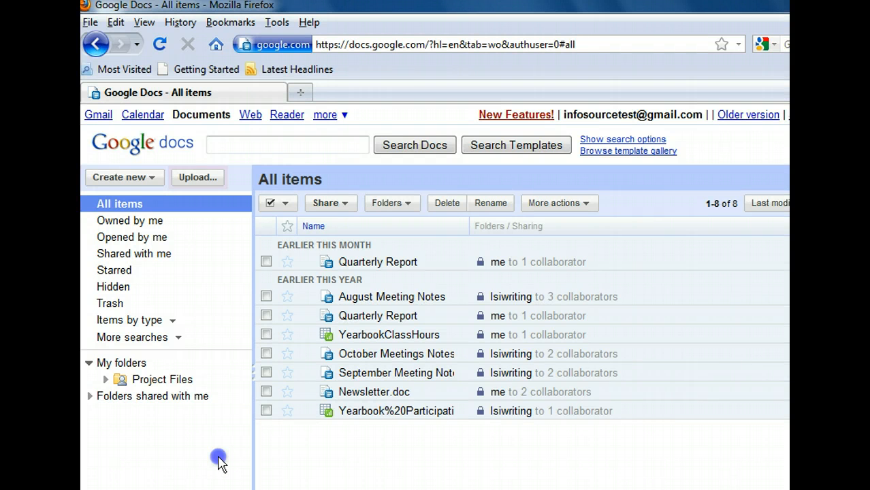
# Step: Go from the All items list to the Upload Files page
pyautogui.click(197, 177)
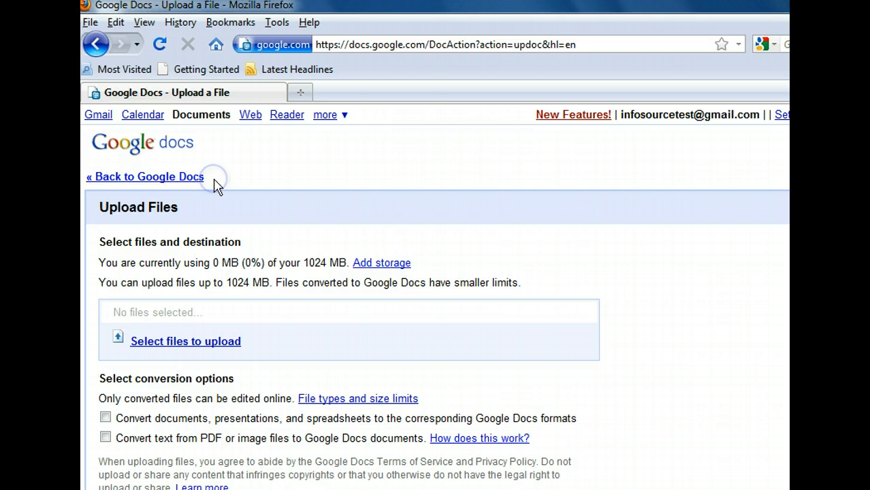
pyautogui.moveTo(657, 449)
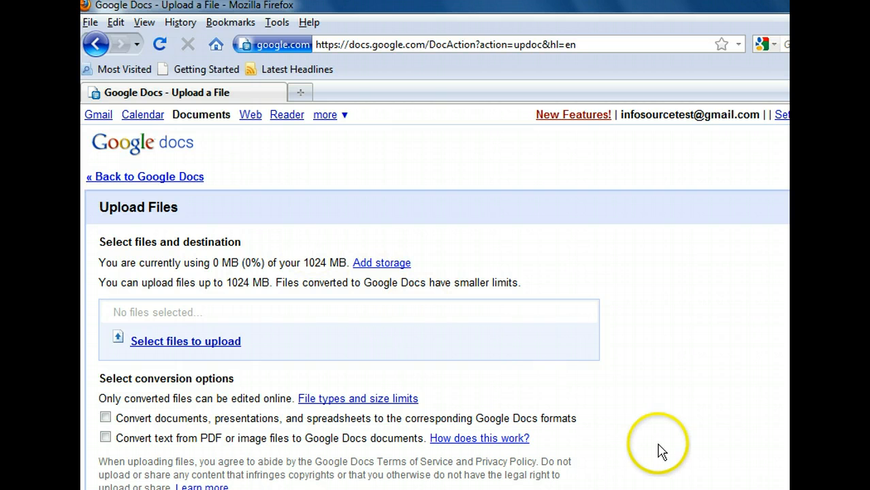
pyautogui.moveTo(667, 456)
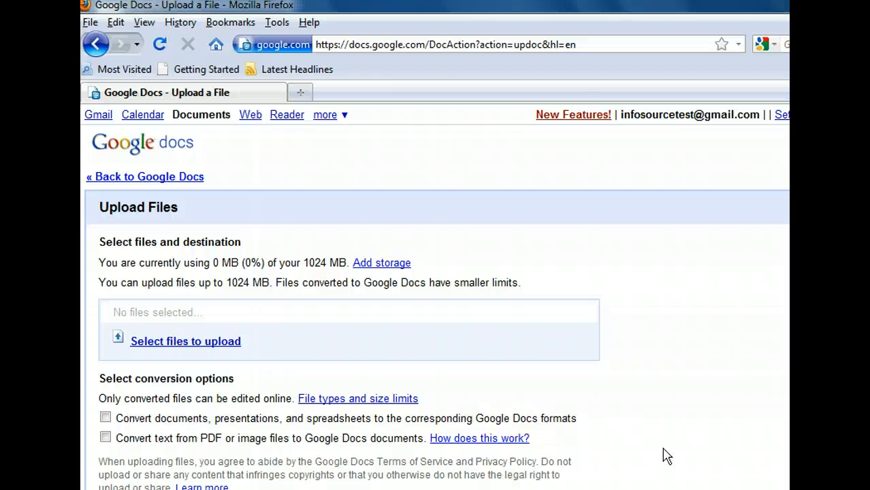
pyautogui.click(186, 340)
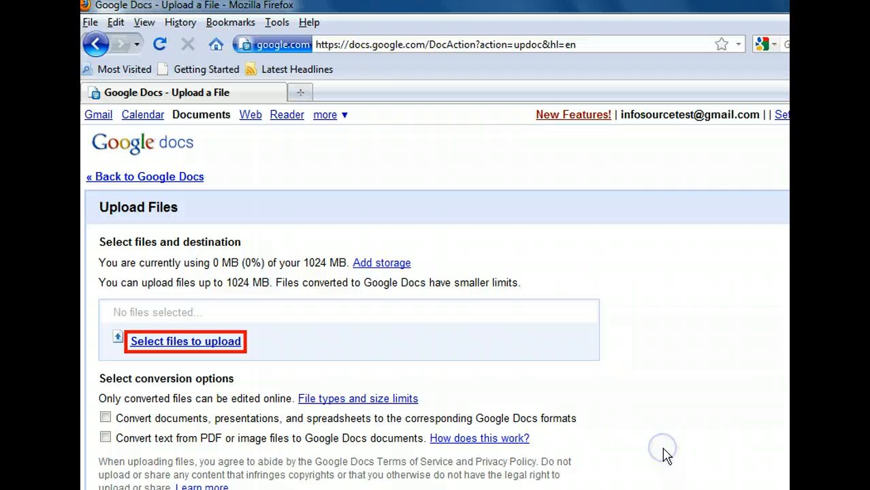
# Step: Choose AnnualReport from the Desktop folder as the file to upload
pyautogui.click(185, 341)
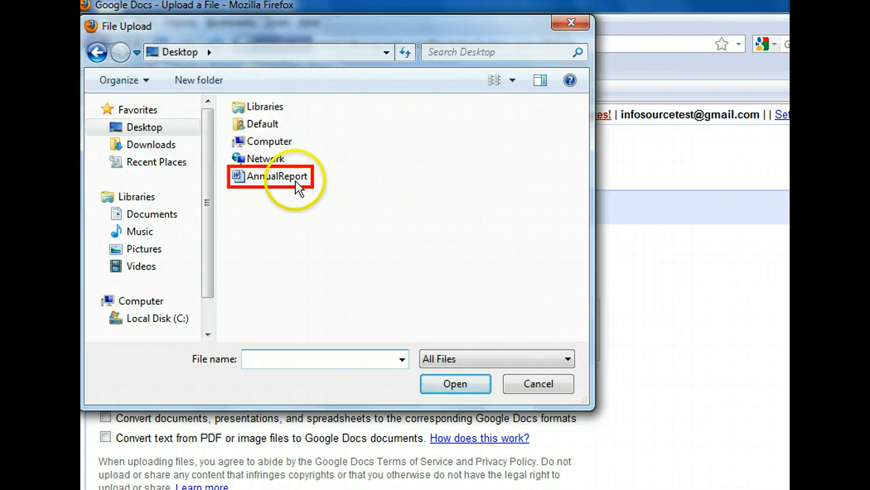
pyautogui.click(455, 384)
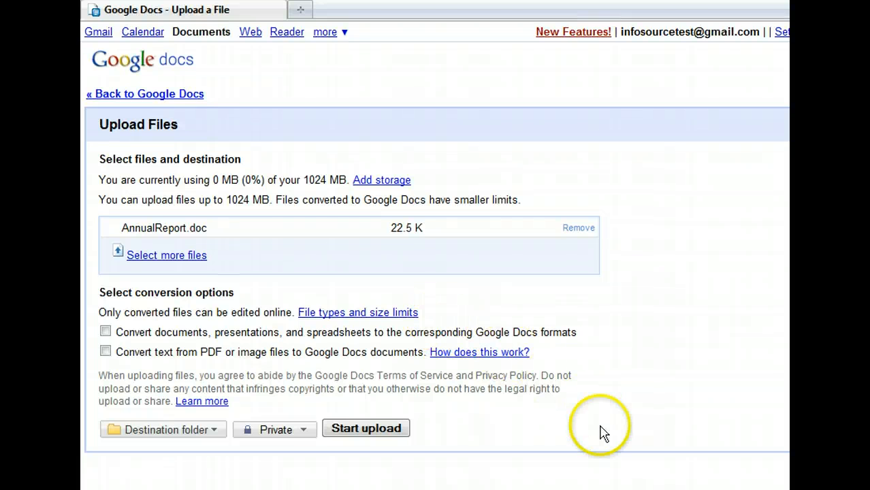
pyautogui.moveTo(490, 448)
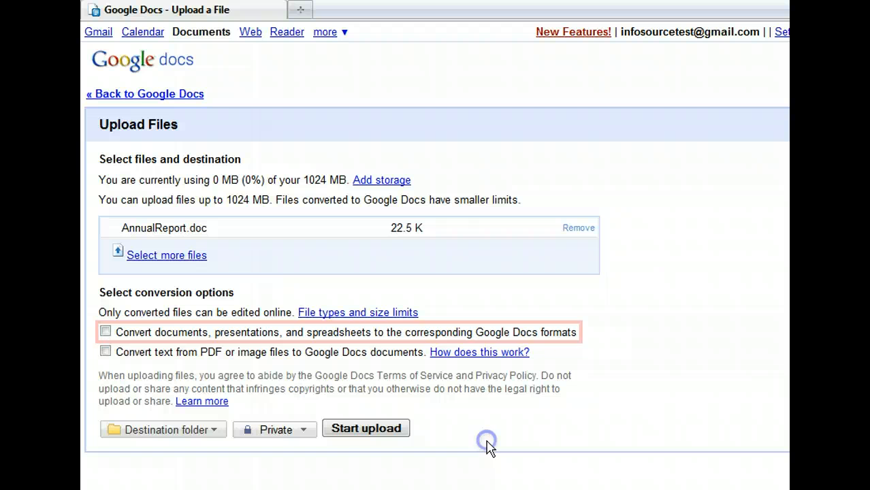
# Step: Tick conversion of uploaded documents to Google Docs format for AnnualReport.doc
pyautogui.click(105, 332)
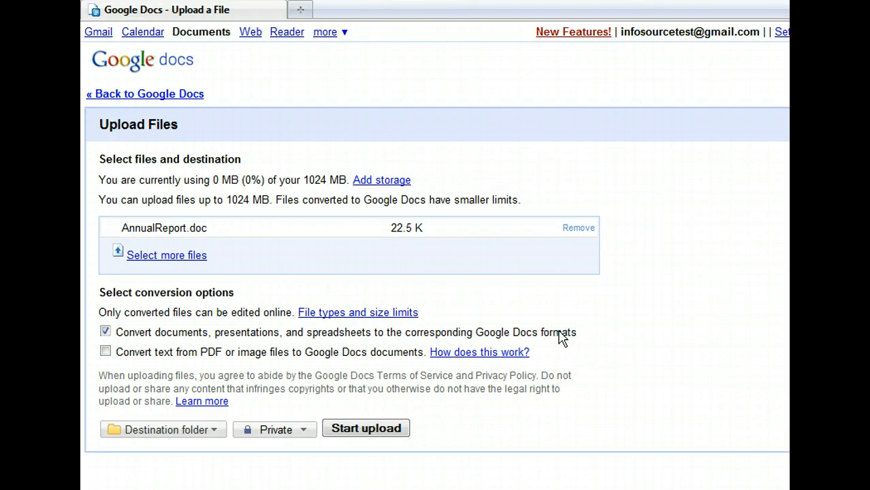
pyautogui.moveTo(556, 433)
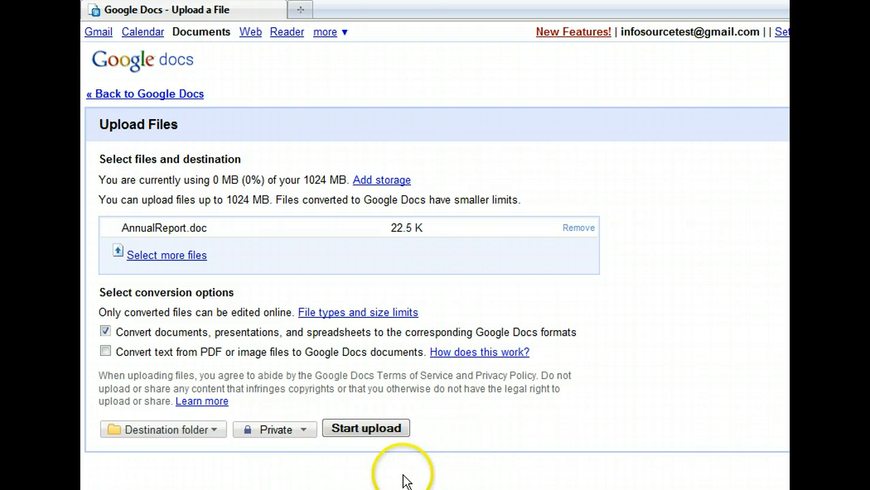
pyautogui.click(365, 428)
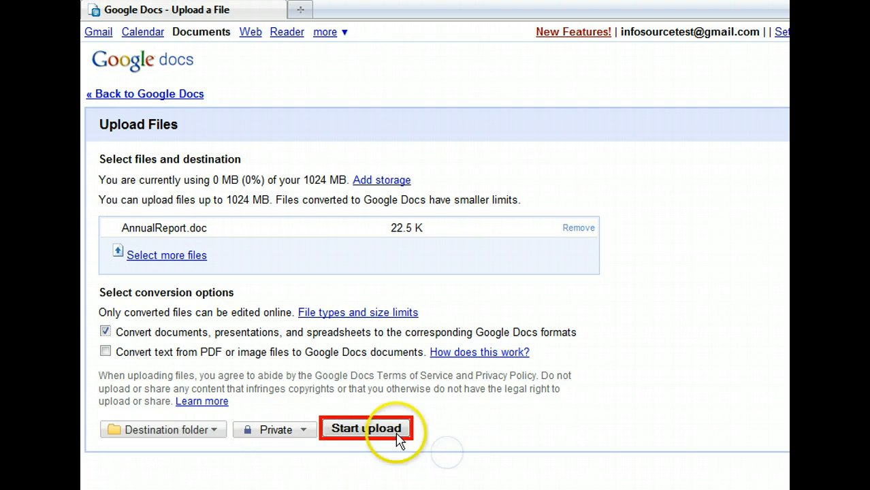
# Step: Start the upload of AnnualReport.doc and let it complete
pyautogui.click(365, 427)
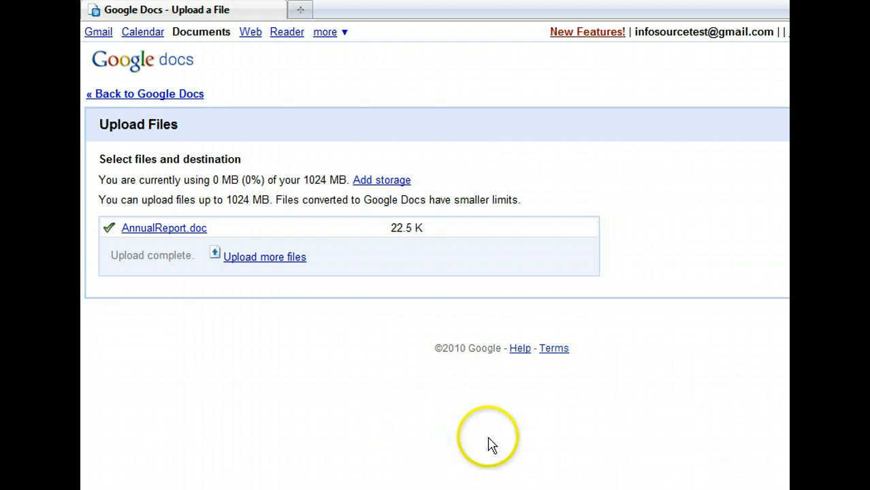
pyautogui.moveTo(102, 245)
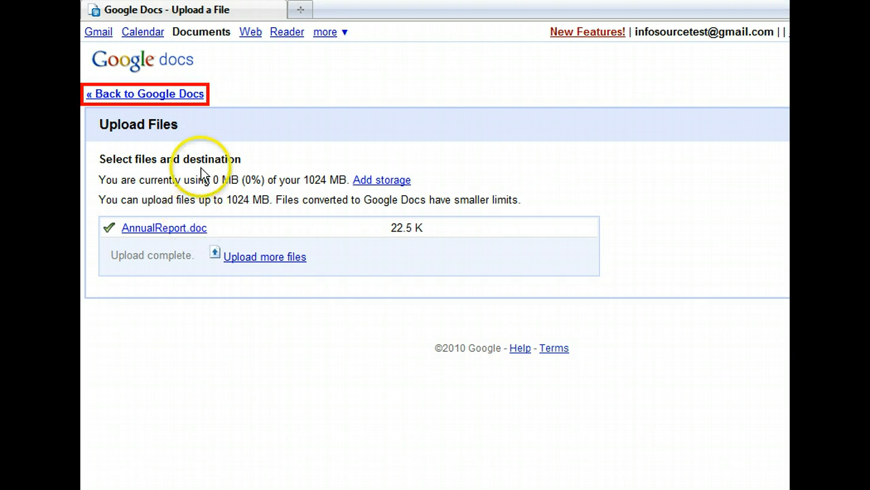
# Step: Return to the All items list, now showing AnnualReport.doc under Today
pyautogui.click(144, 94)
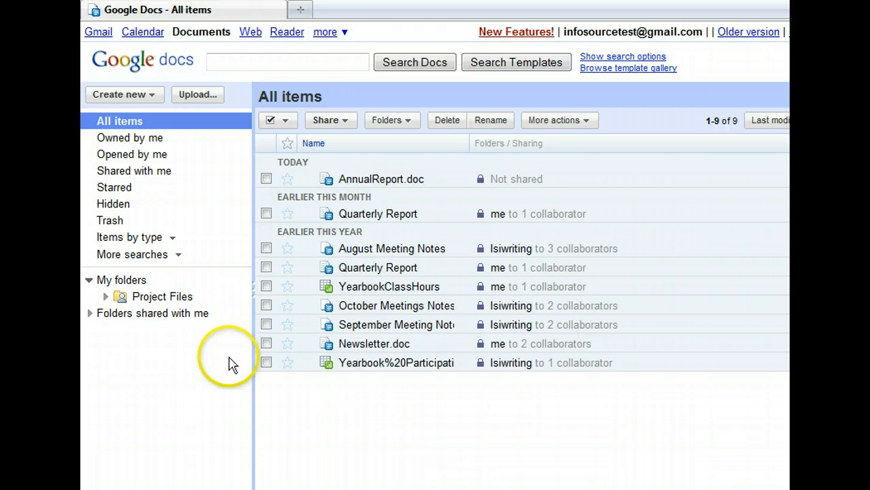
pyautogui.moveTo(217, 396)
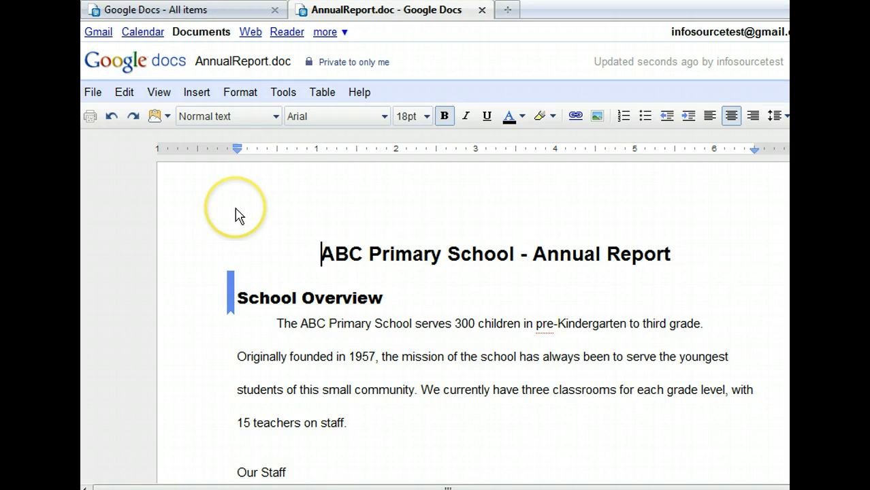
# Step: Add 'The purpose of this report is to provide an overview of progress made this year.' before 'The ABC Primary School'
pyautogui.click(275, 324)
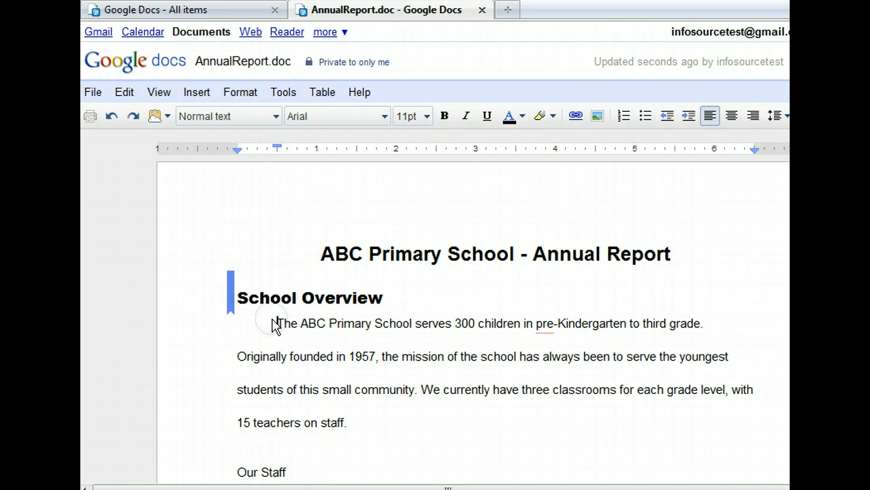
pyautogui.click(278, 324)
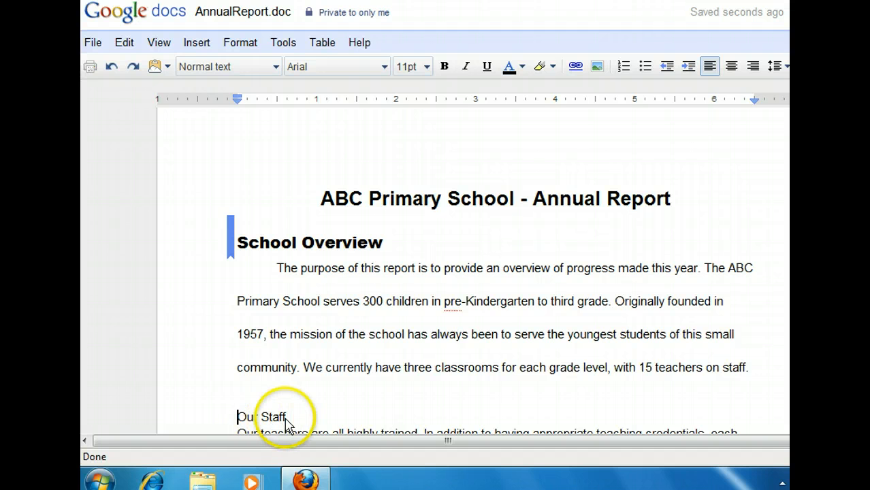
# Step: Select 'Our Staff' and set it in Arial Black
pyautogui.doubleClick(261, 417)
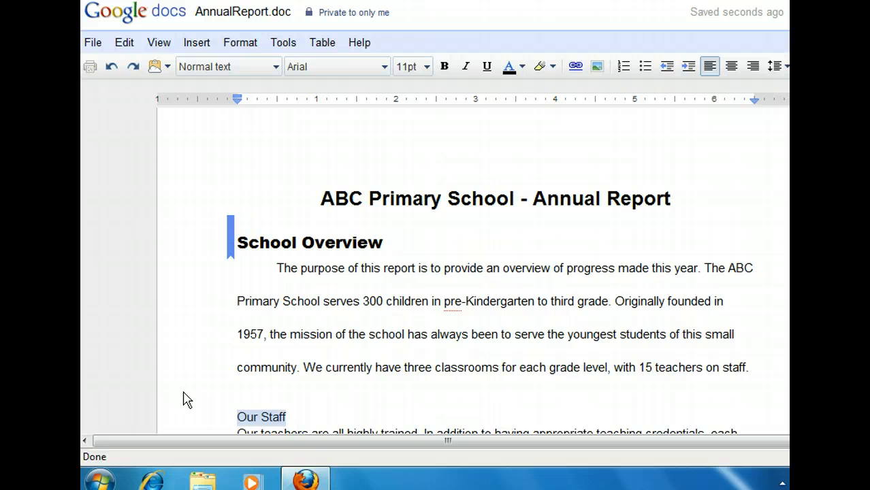
pyautogui.click(184, 395)
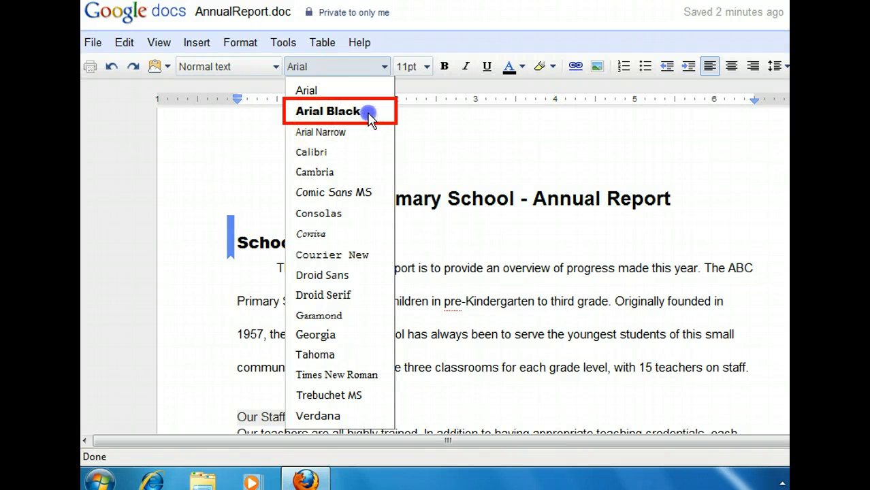
pyautogui.click(327, 111)
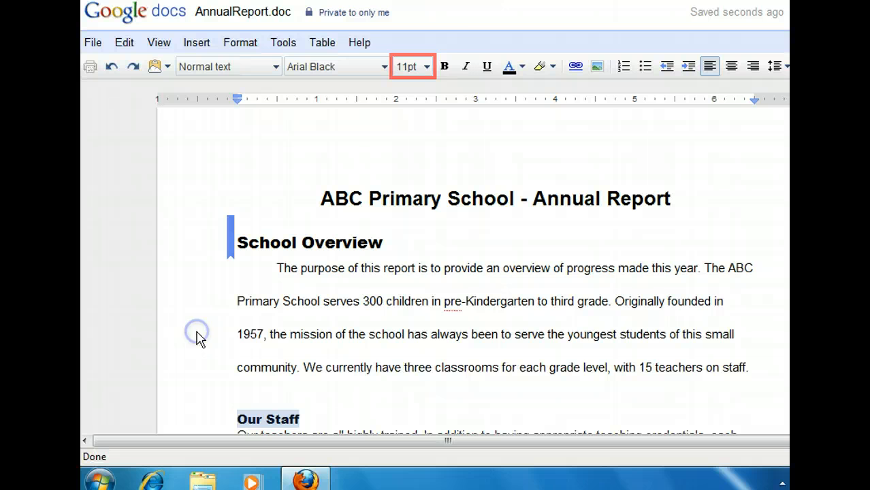
# Step: Make the selected 'Our Staff' heading 12pt
pyautogui.click(428, 66)
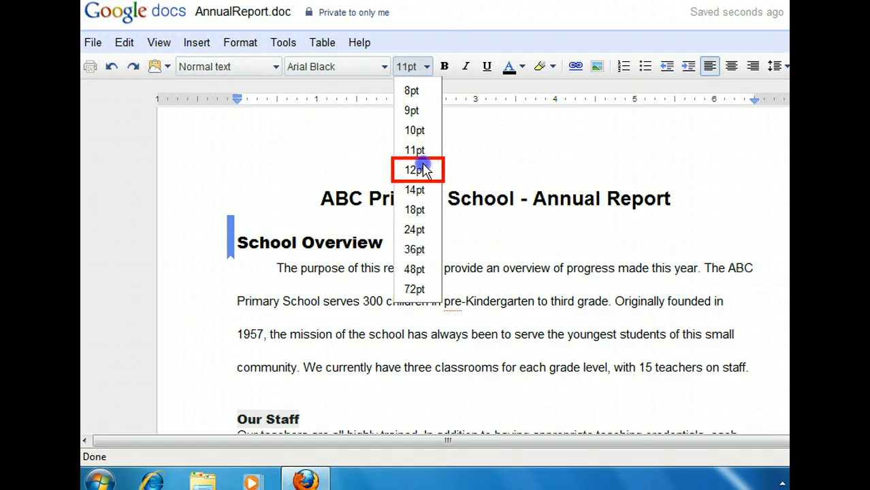
pyautogui.click(414, 169)
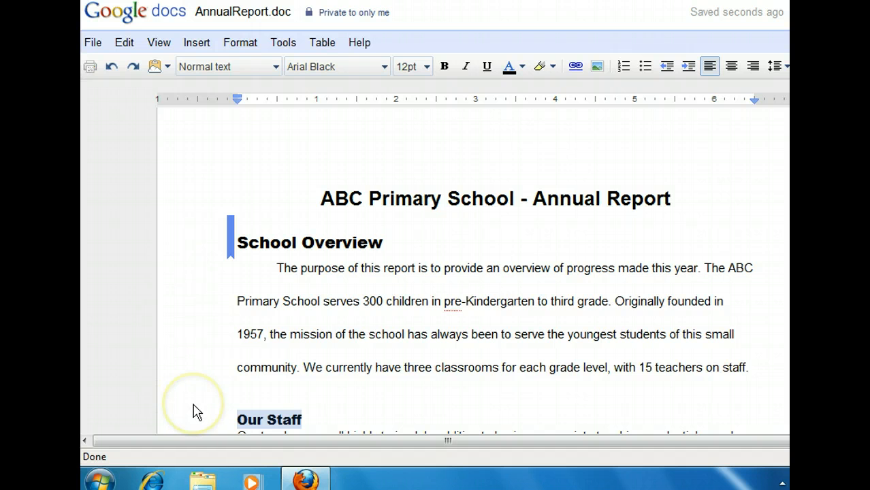
pyautogui.doubleClick(270, 419)
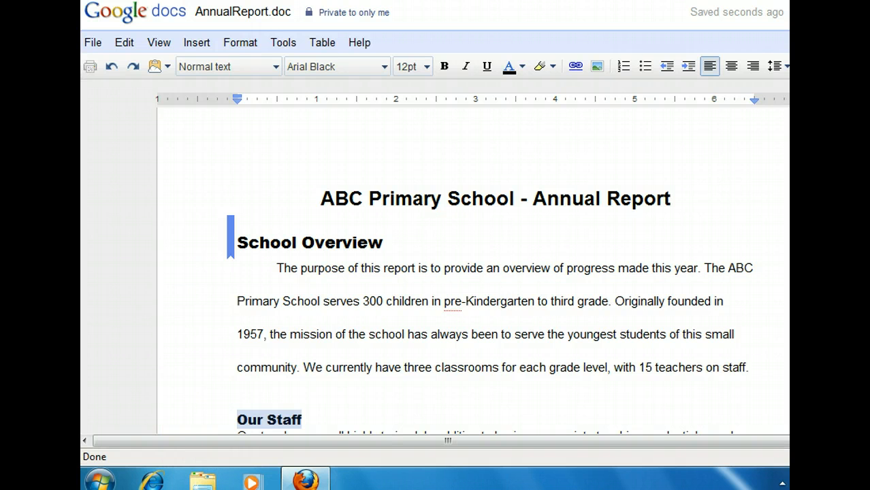